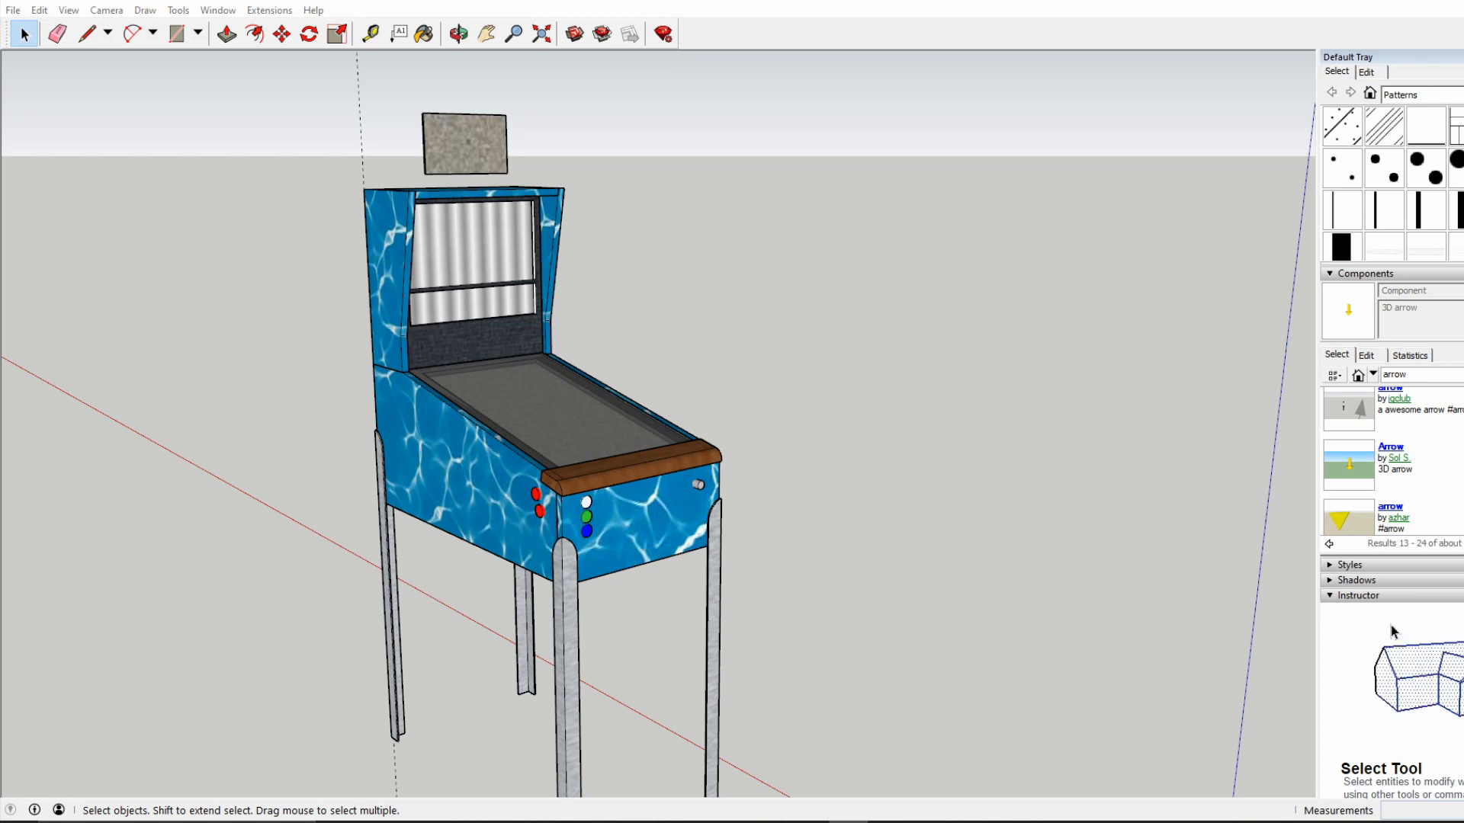
mouse_move(1240, 419)
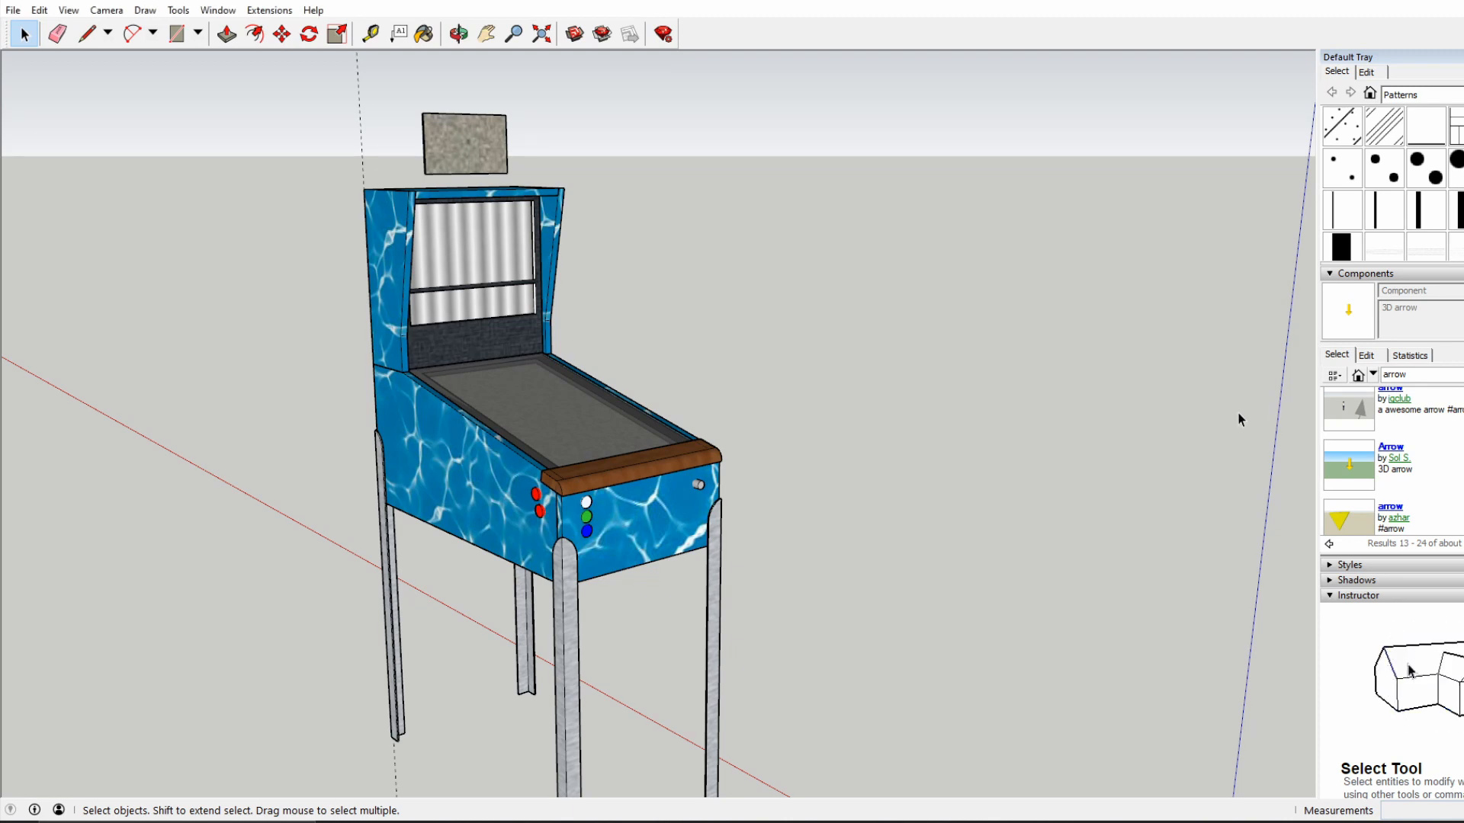
mouse_move(1230, 593)
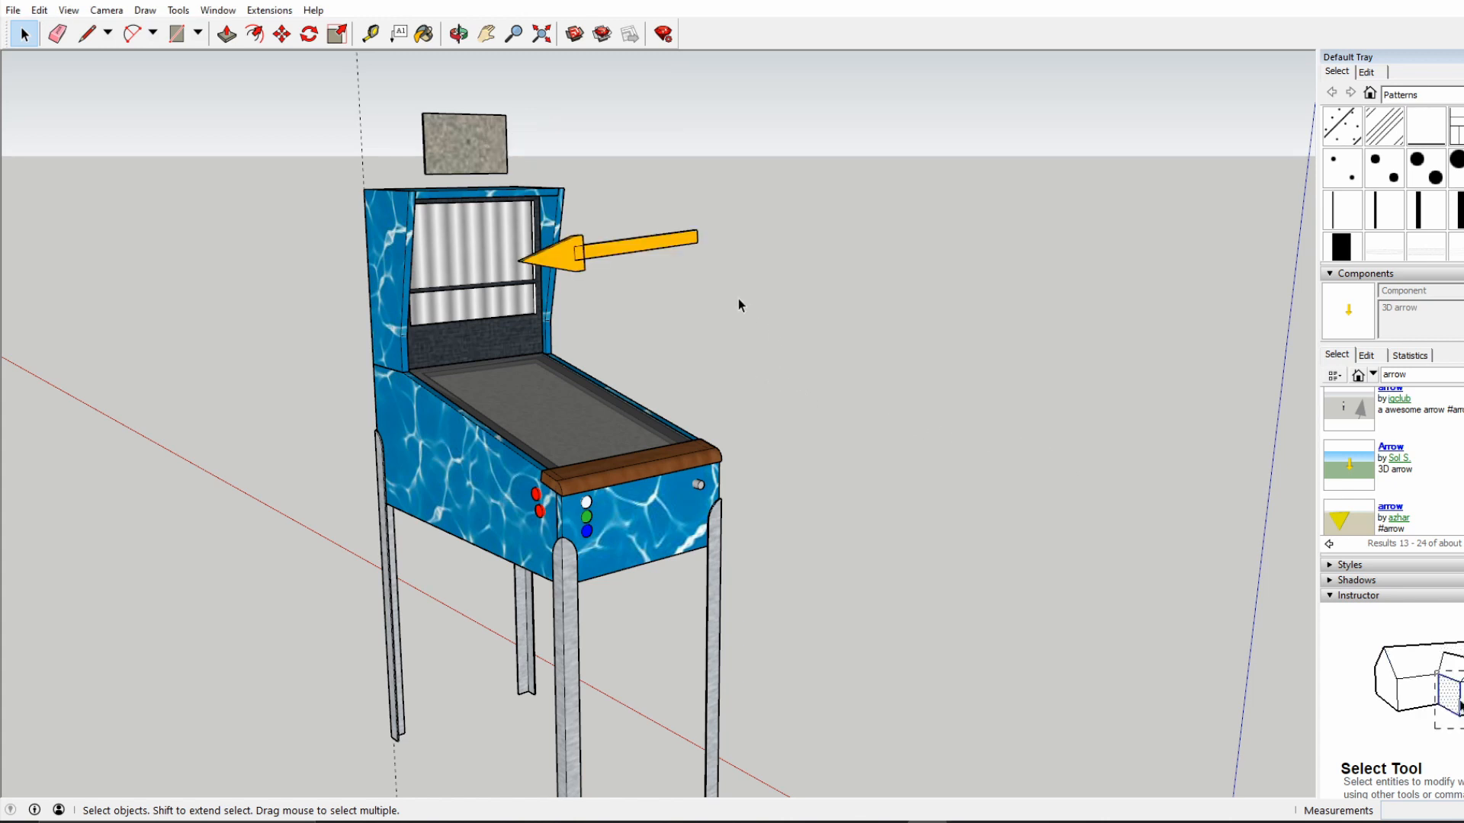
Erase the orange arrow via its right-click menu, leaving the cabinet and backbox.
right_click(513, 271)
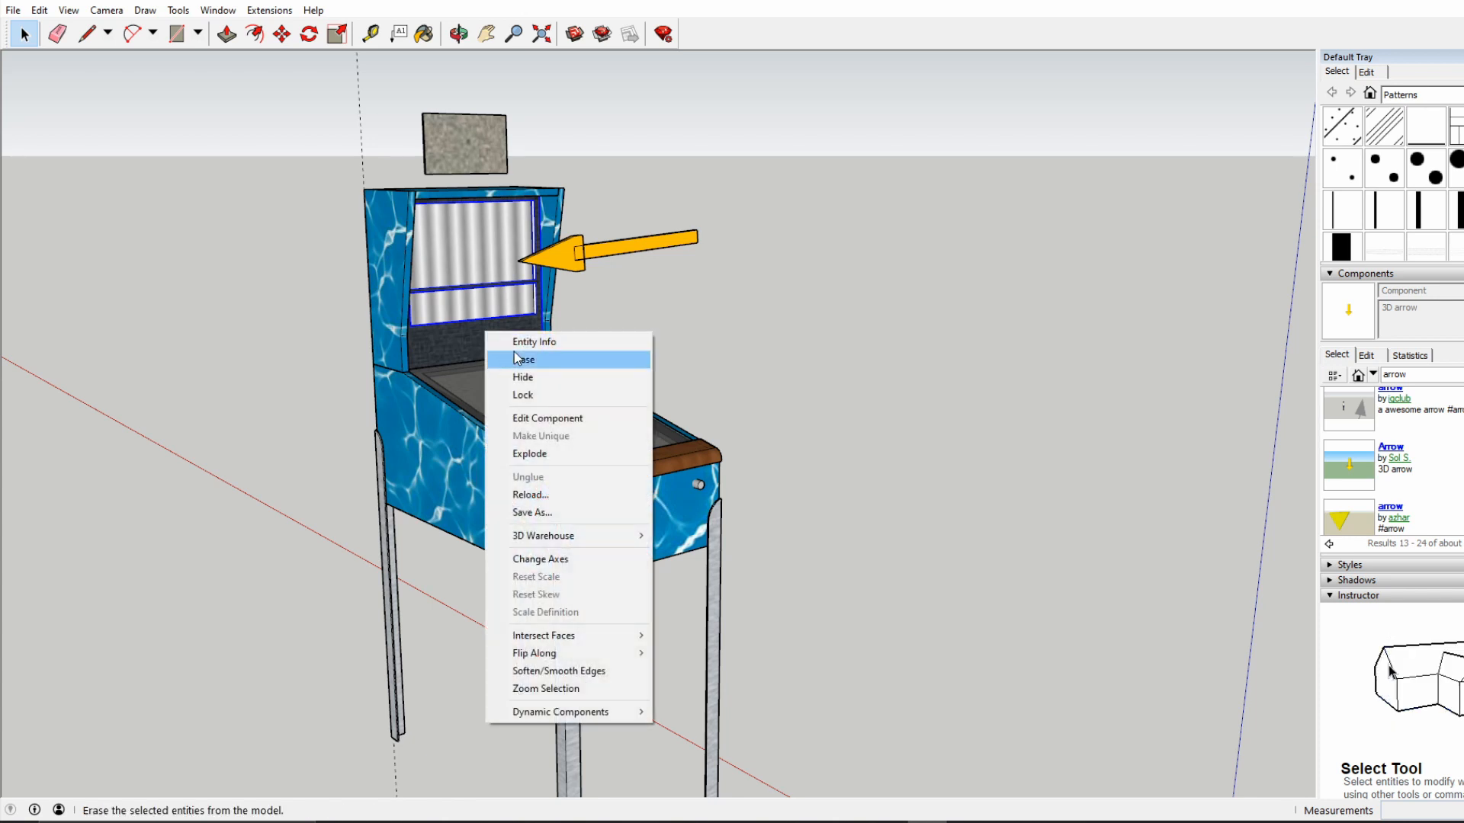
click(525, 359)
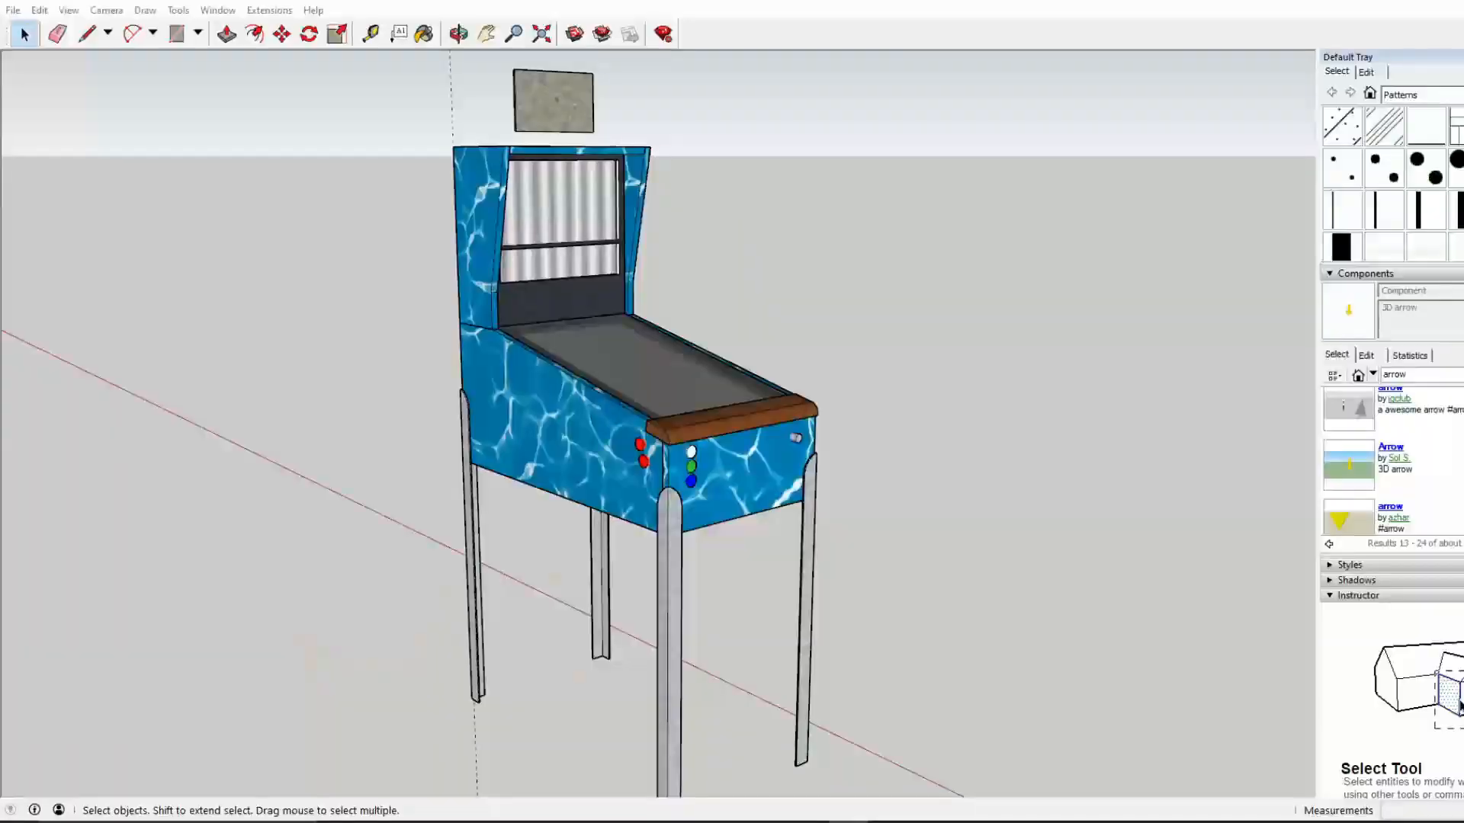
Orbit under and around the cabinet to inspect its legs and underside.
click(458, 34)
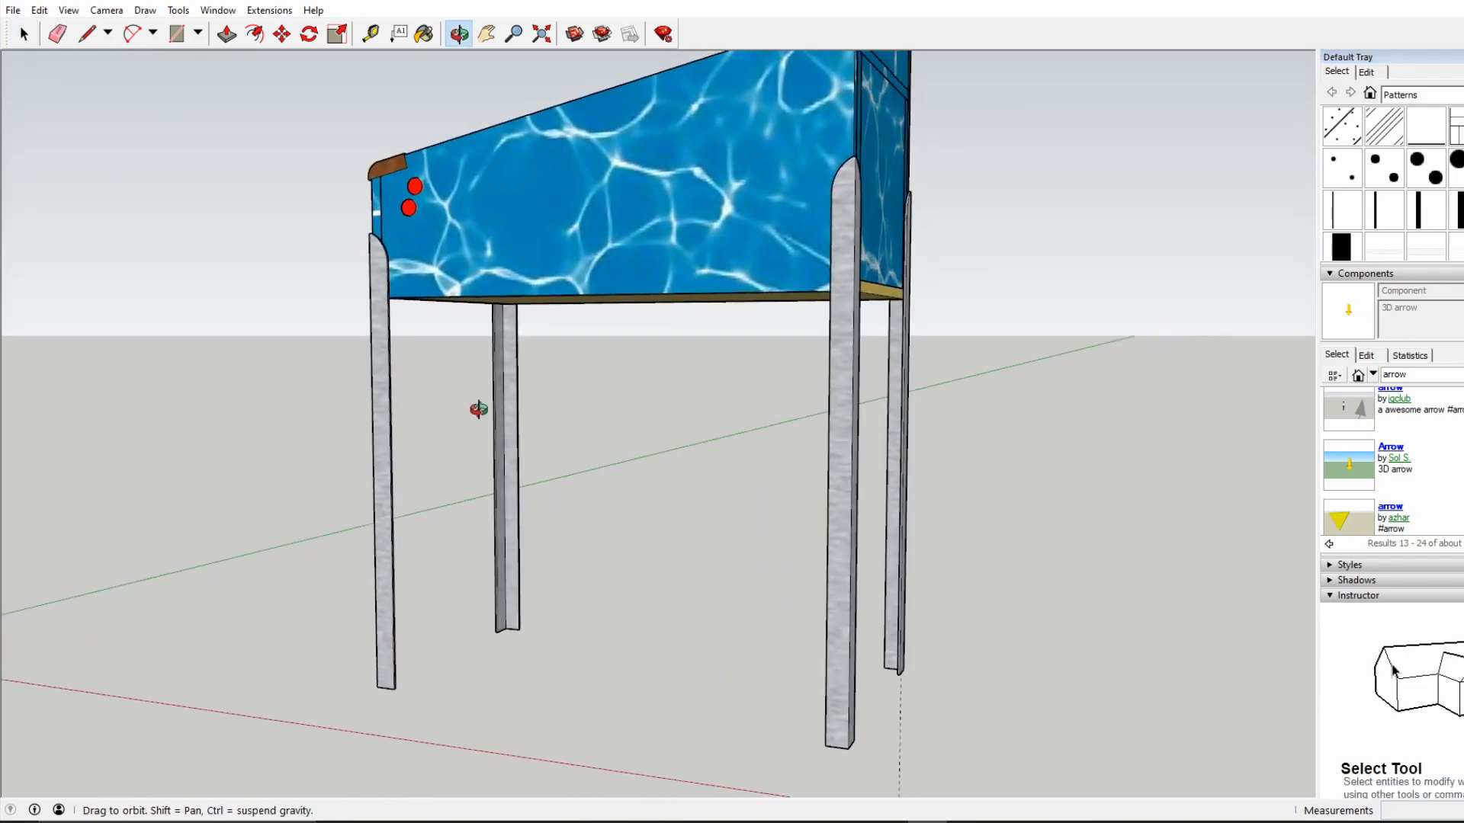
drag(476, 411, 1164, 392)
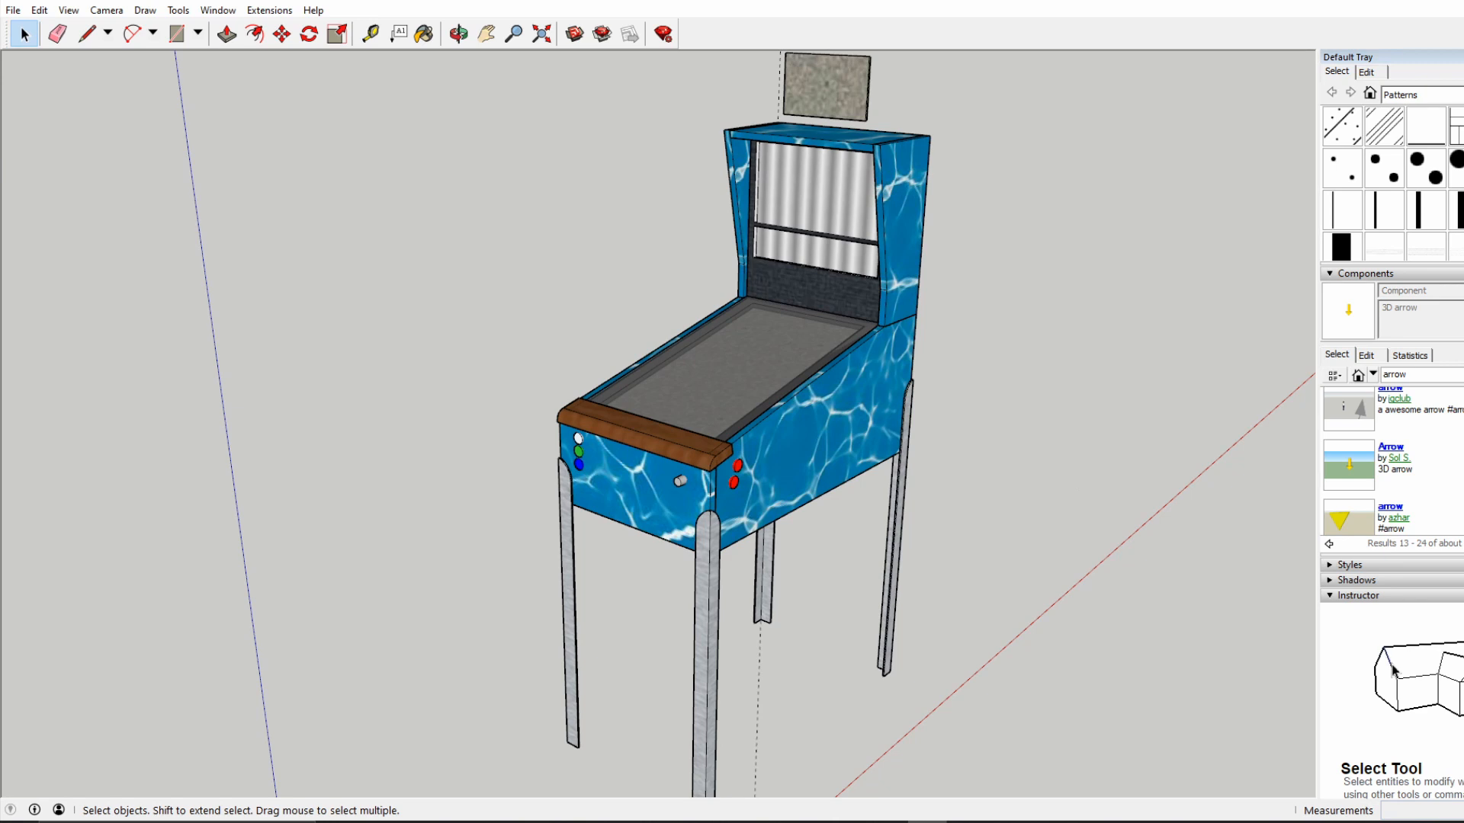
mouse_move(719, 451)
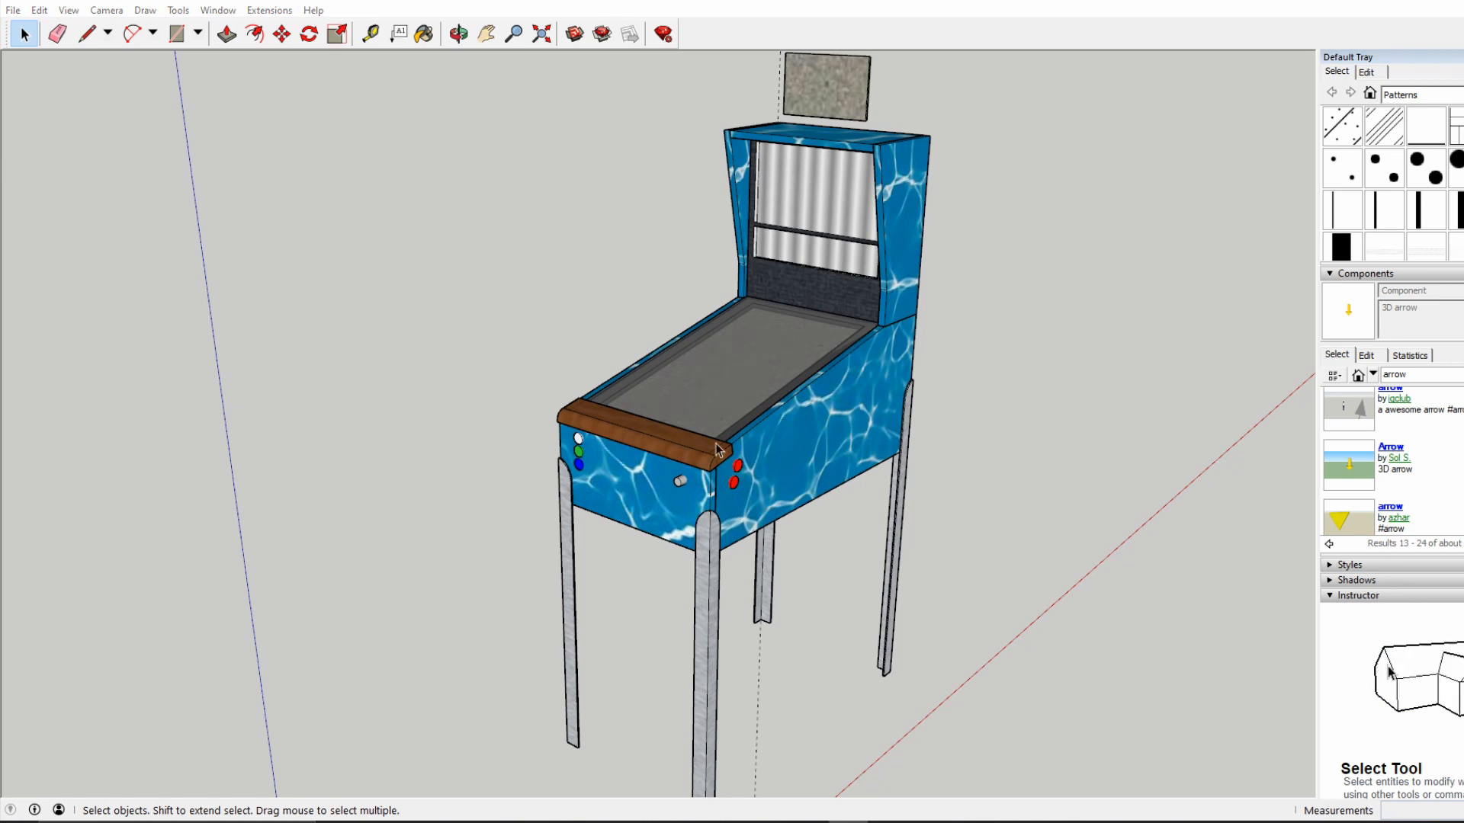